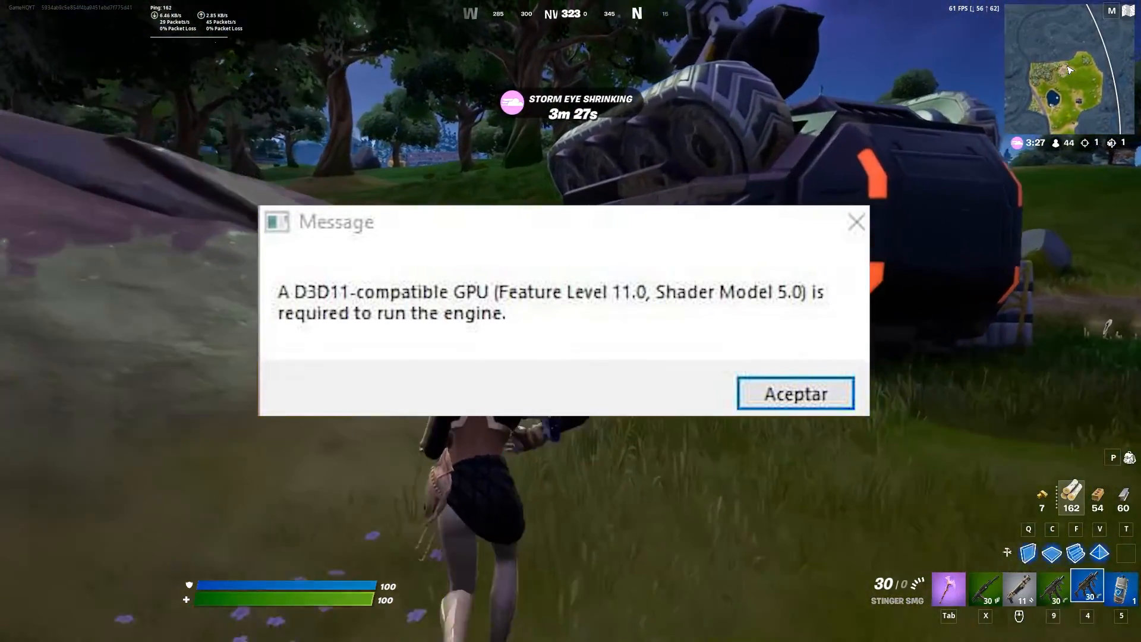
Dismiss Fortnite's D3D11-compatible GPU error with Aceptar so the match resumes
click(794, 394)
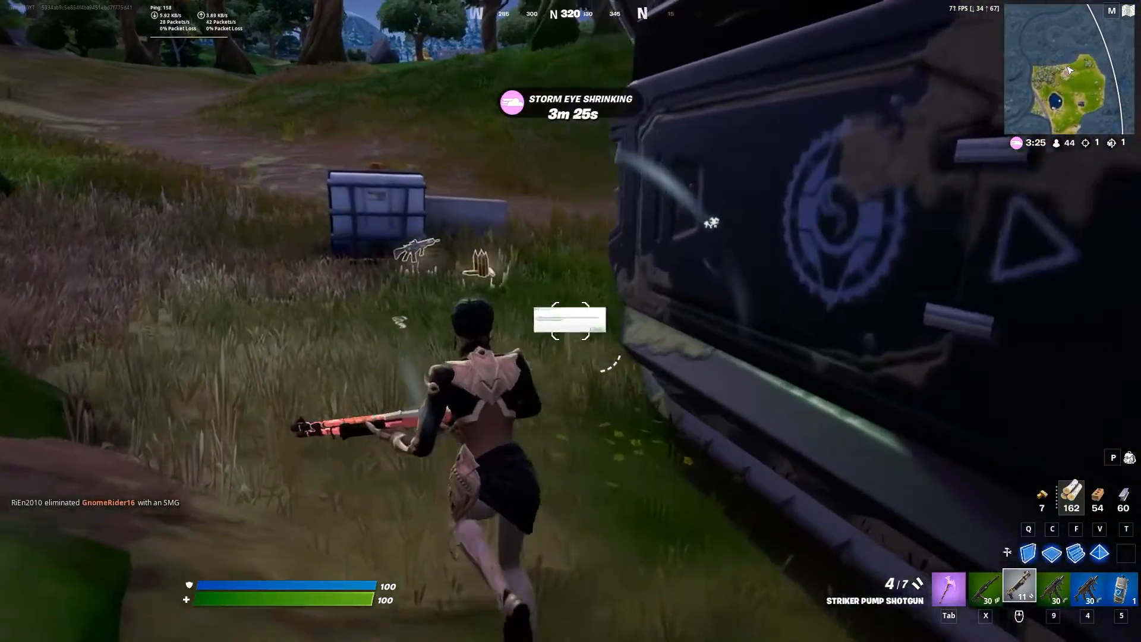
mouse_move(571, 320)
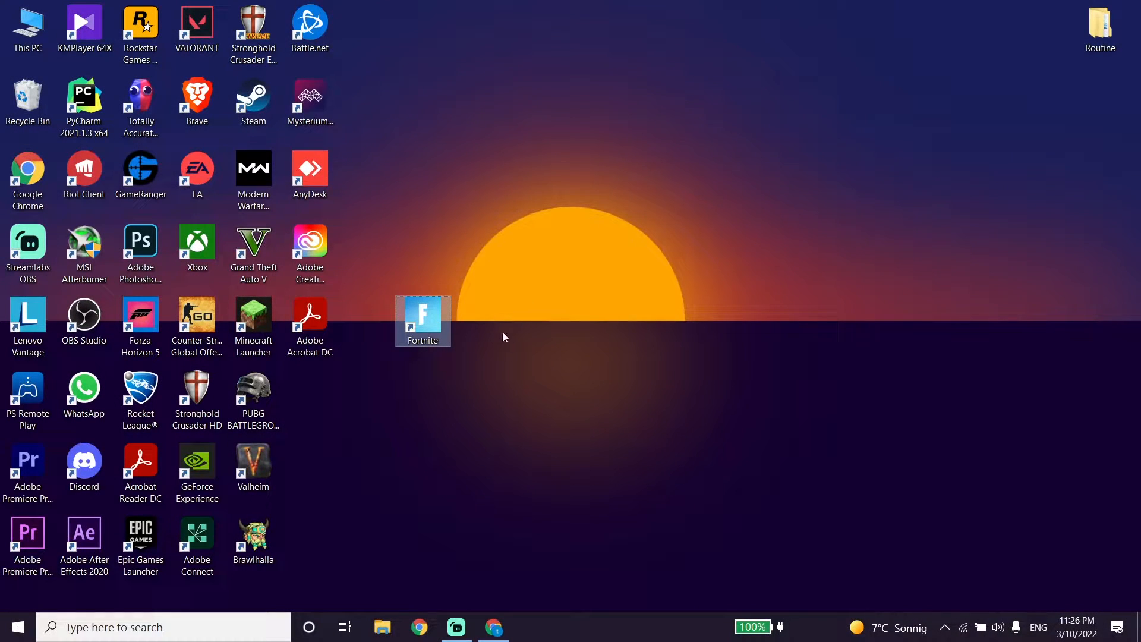
mouse_move(472, 343)
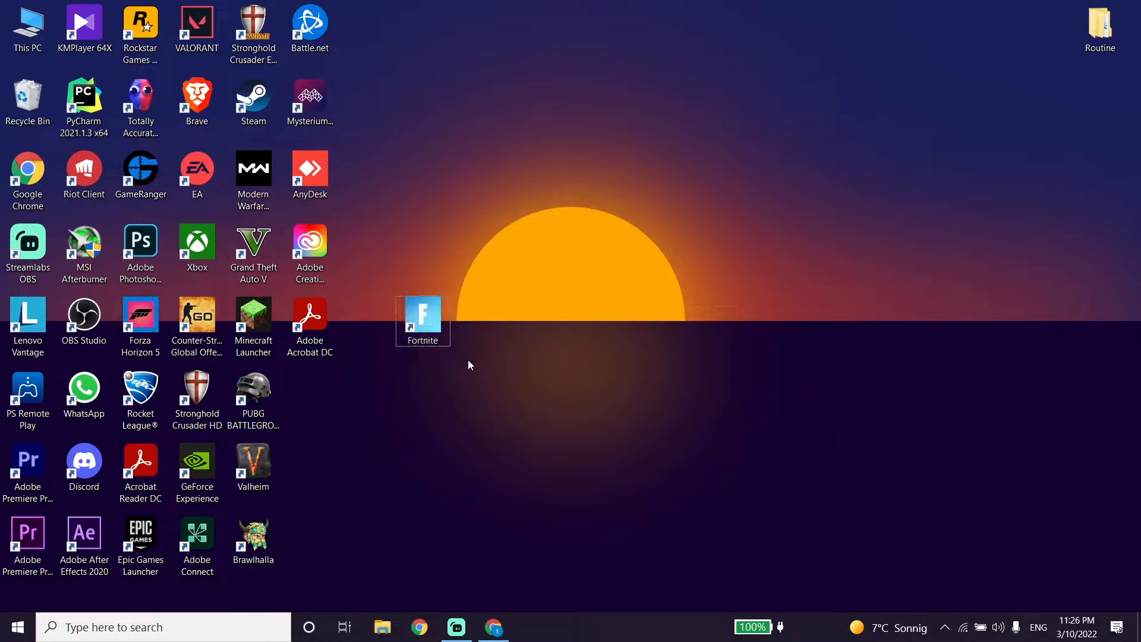
mouse_move(494, 626)
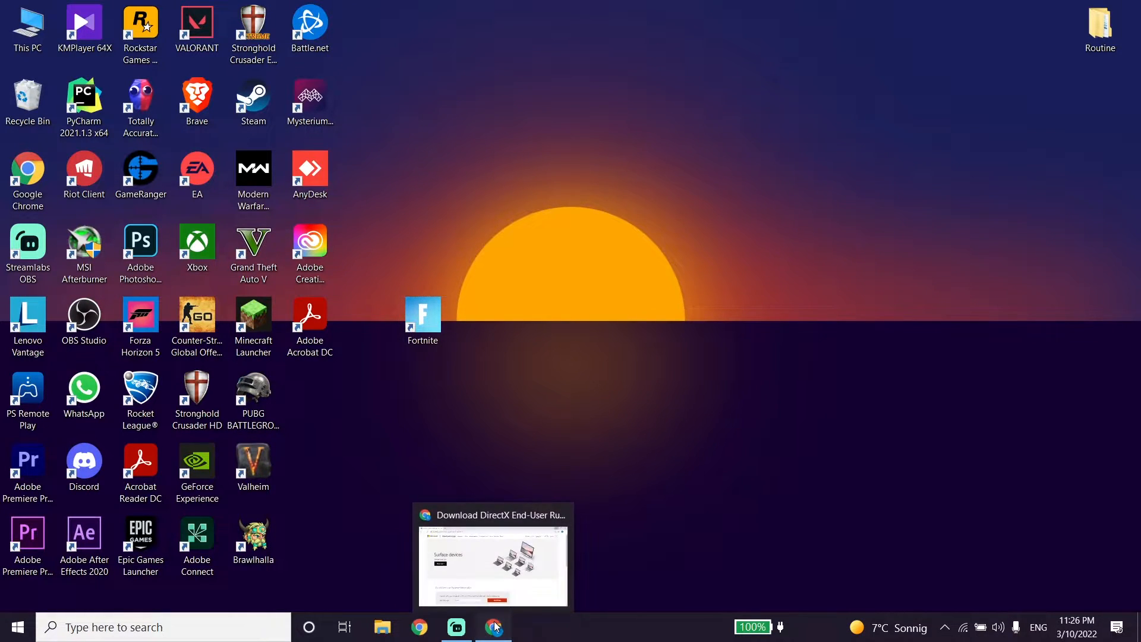
Download dxwebsetup.exe from Microsoft's DirectX End-User Runtime page in Chrome and launch it
click(492, 556)
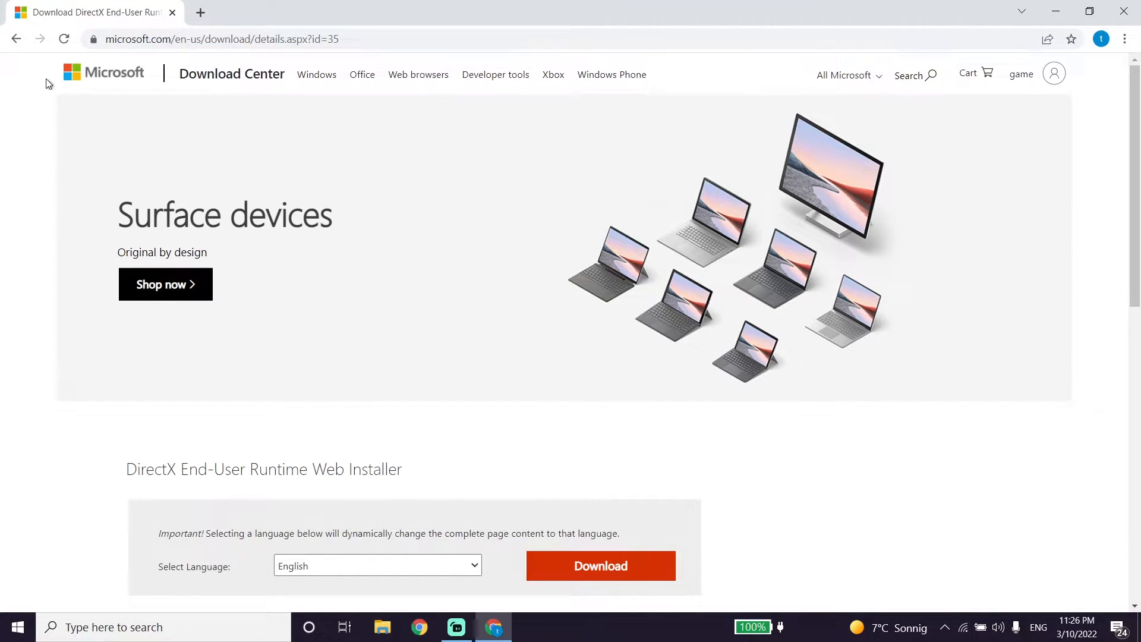
scroll(down, 3)
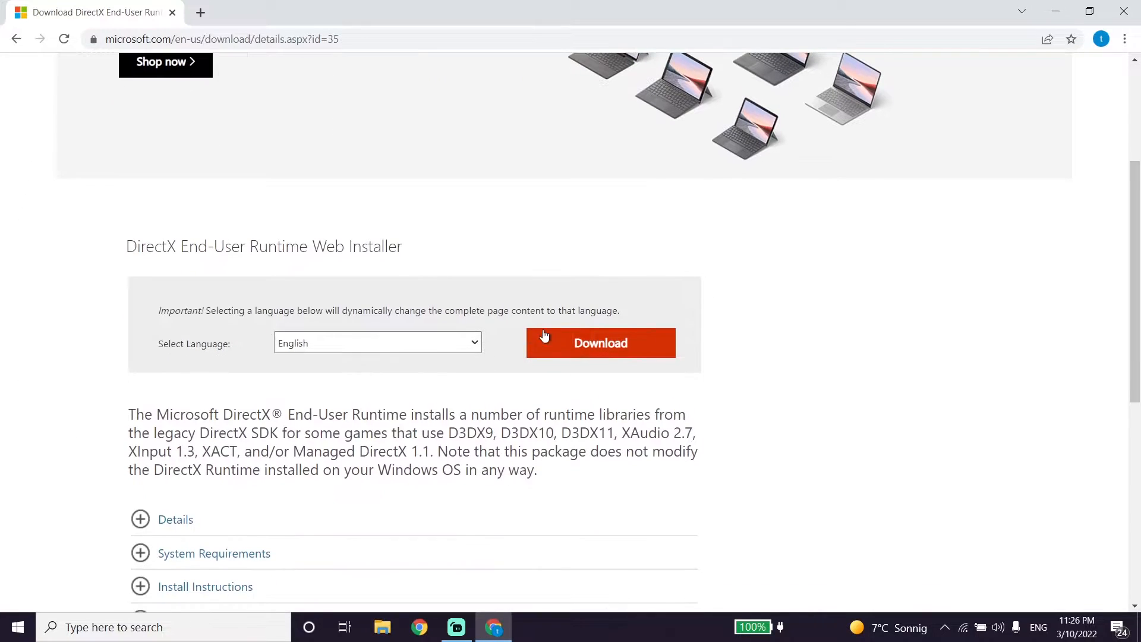
click(599, 342)
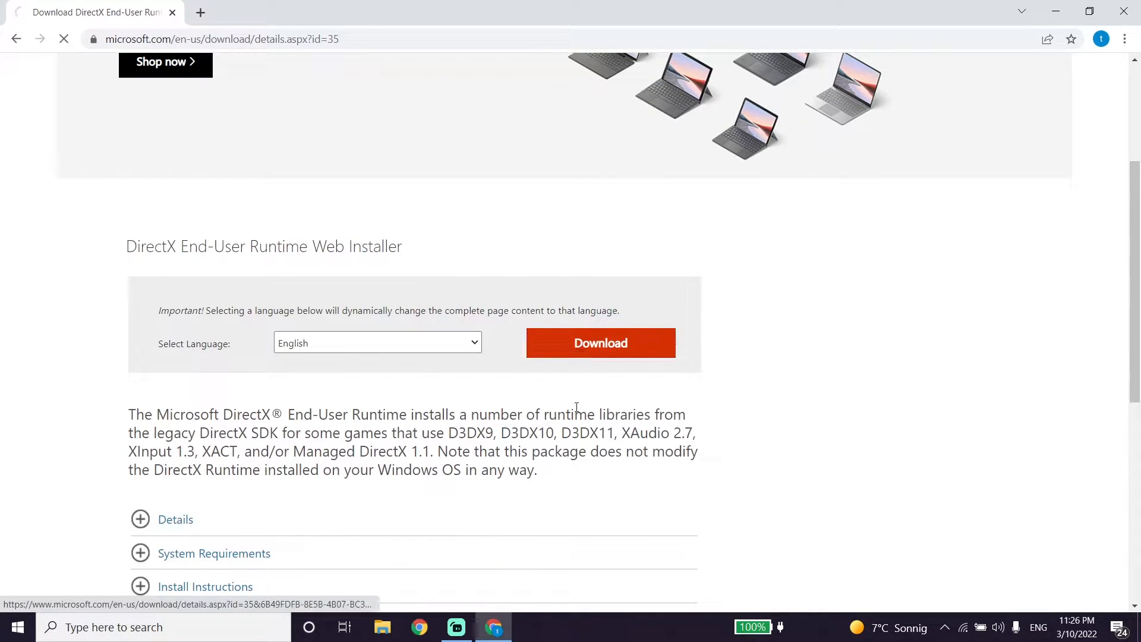
click(599, 342)
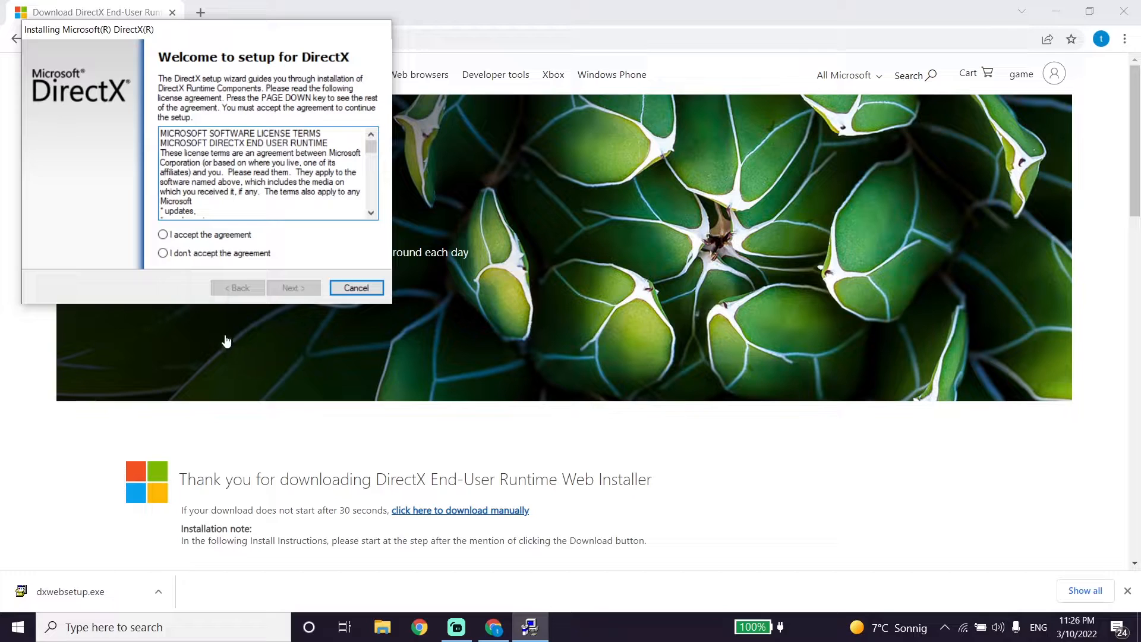
Accept the DirectX license, continue past the Bing Bar offer, and finish setup reporting DirectX already current
click(163, 234)
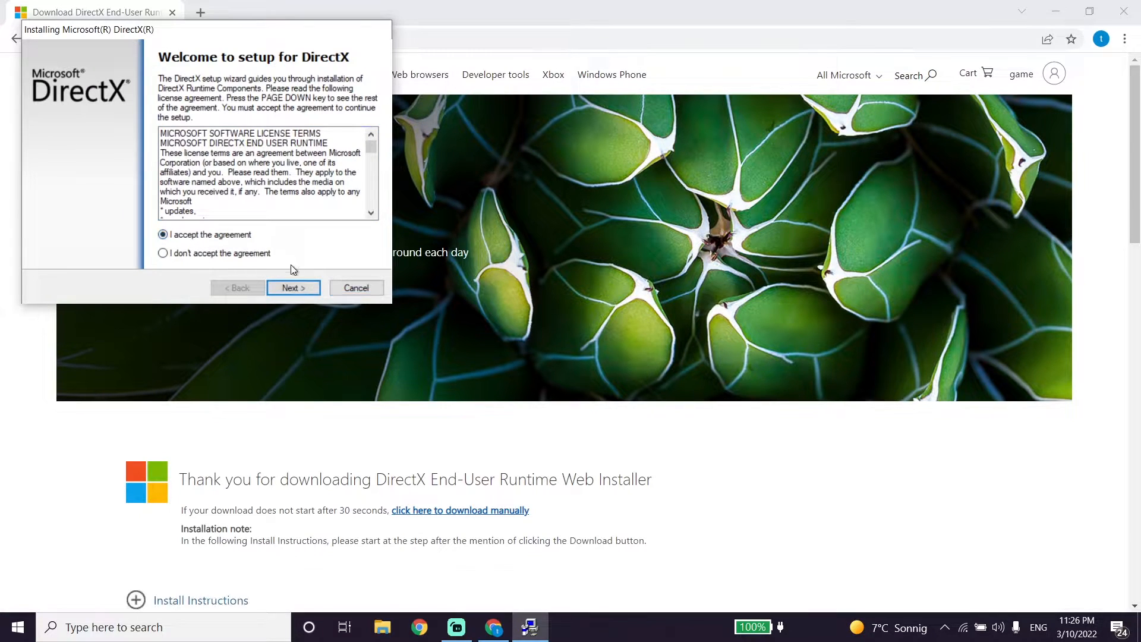
click(293, 288)
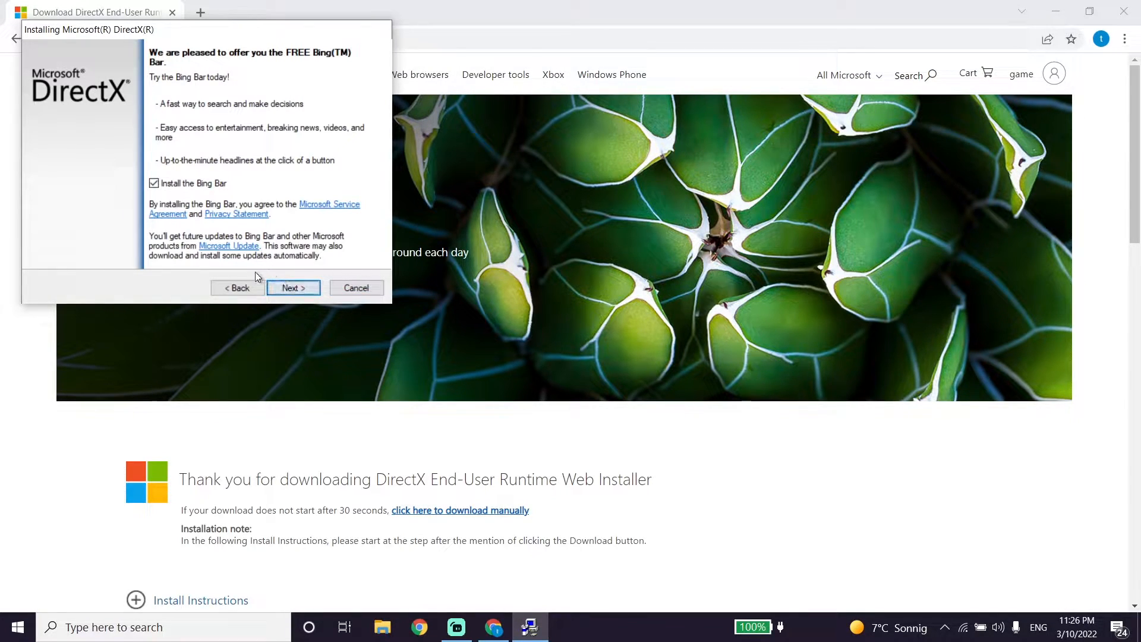
click(292, 288)
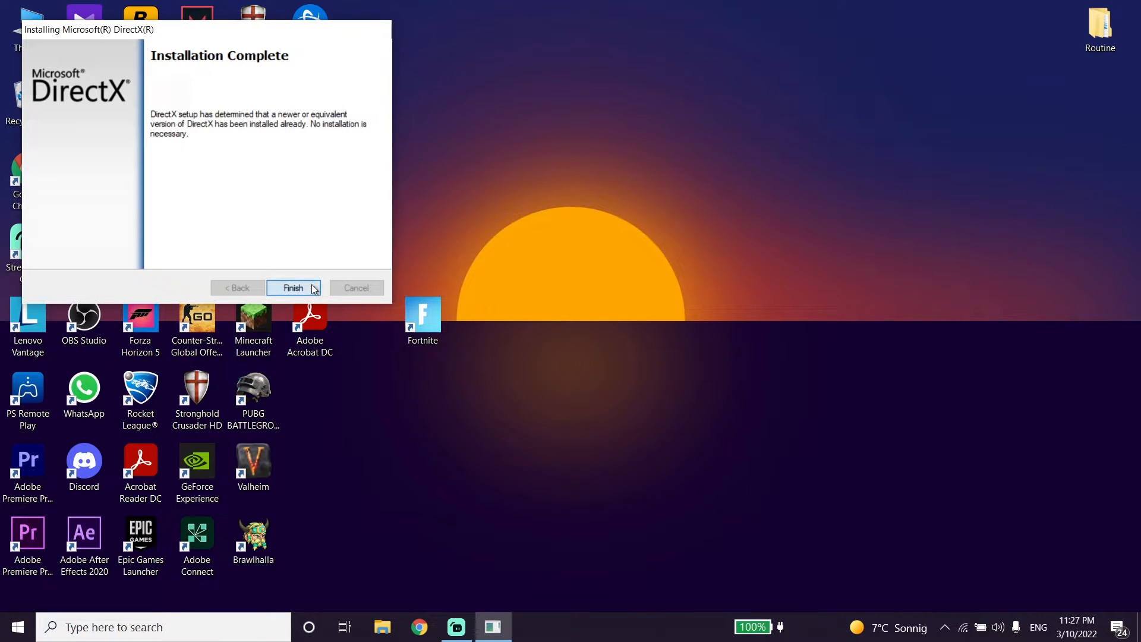
click(292, 288)
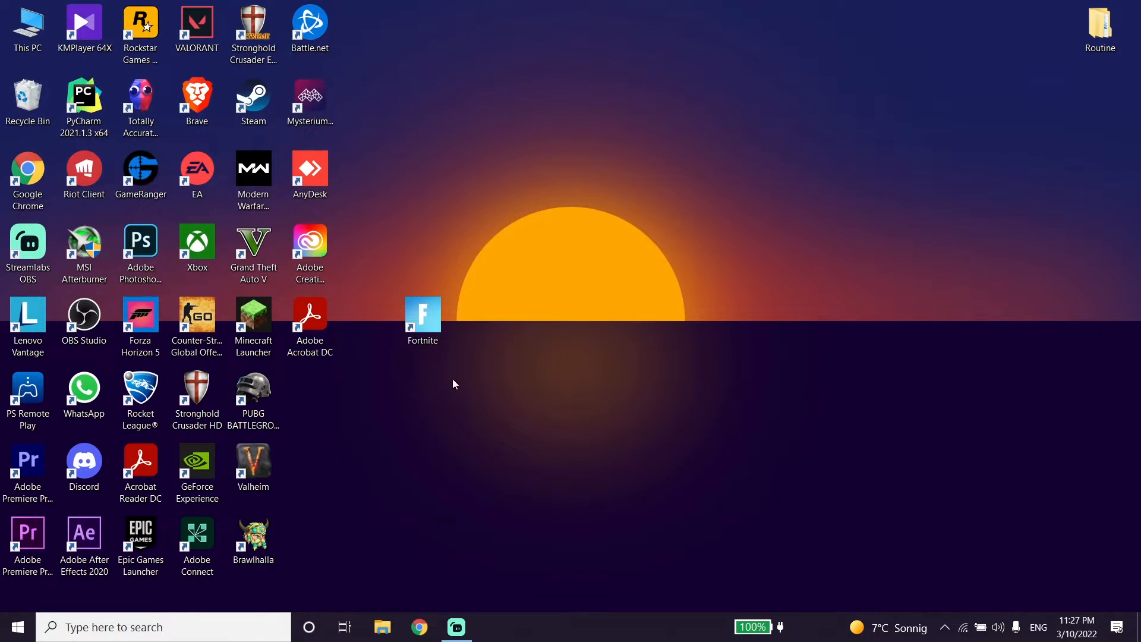
mouse_move(378, 440)
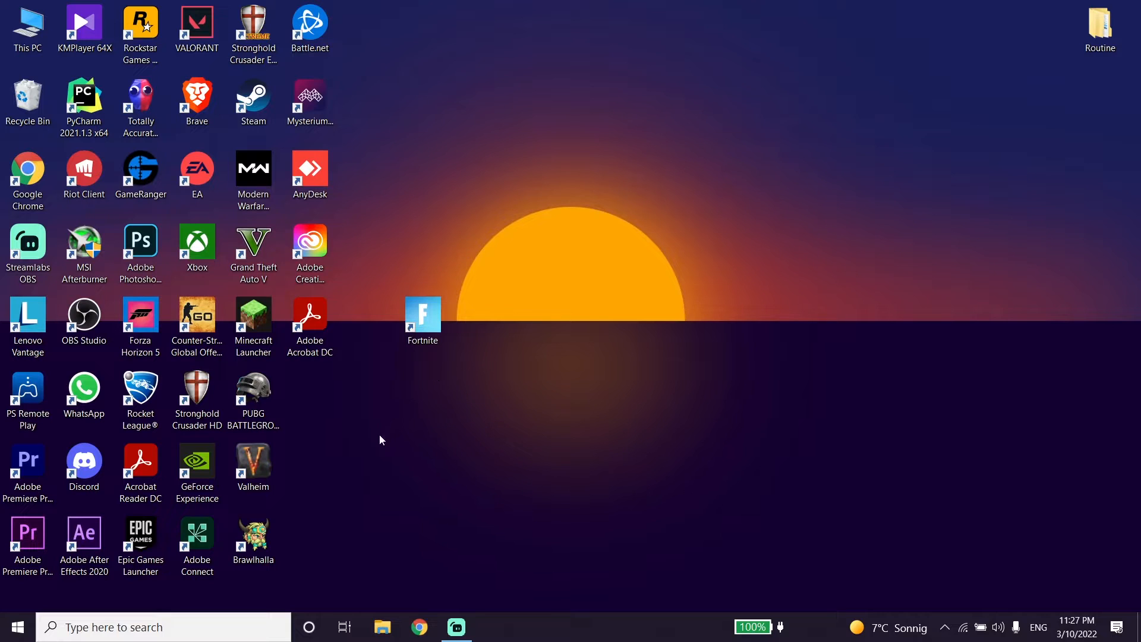
mouse_move(196, 462)
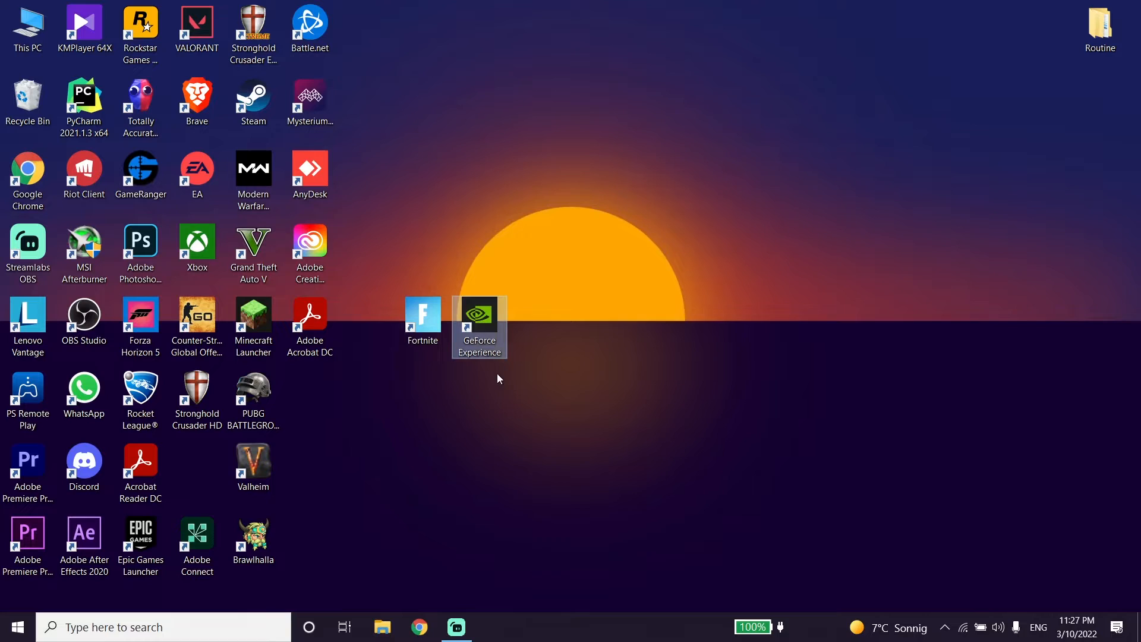
mouse_move(488, 375)
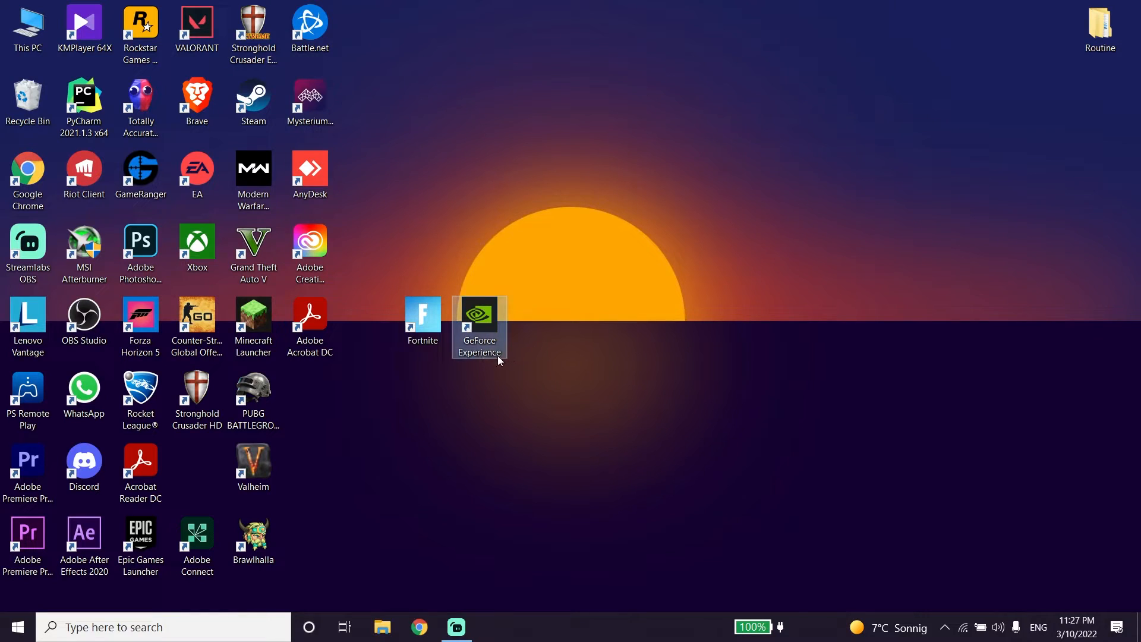
mouse_move(494, 366)
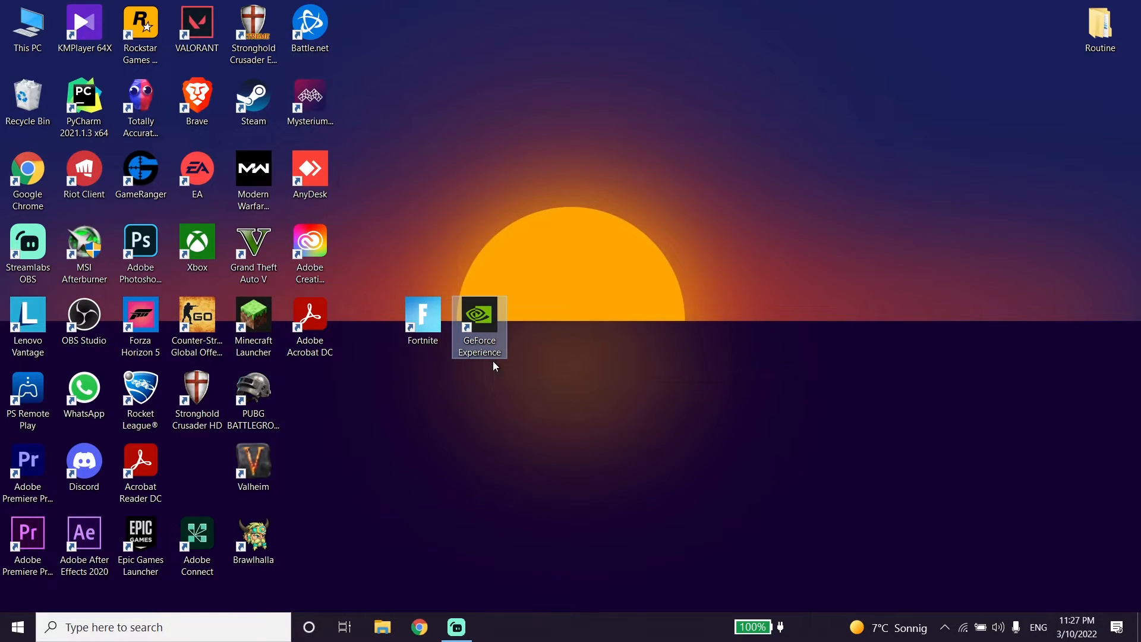
mouse_move(494, 376)
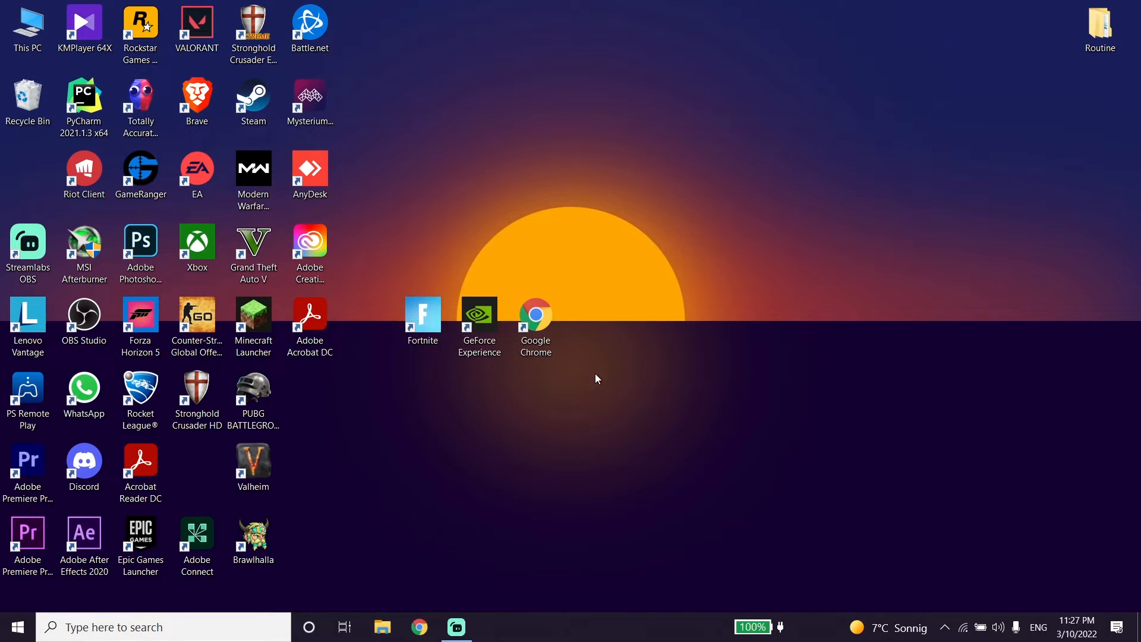
mouse_move(569, 350)
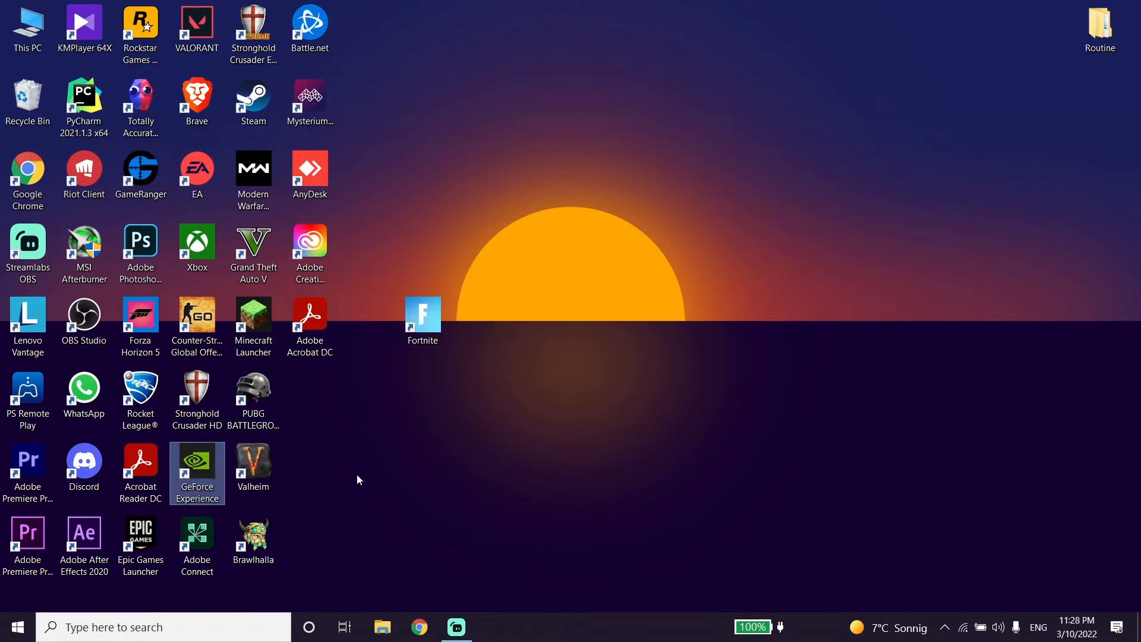
mouse_move(408, 459)
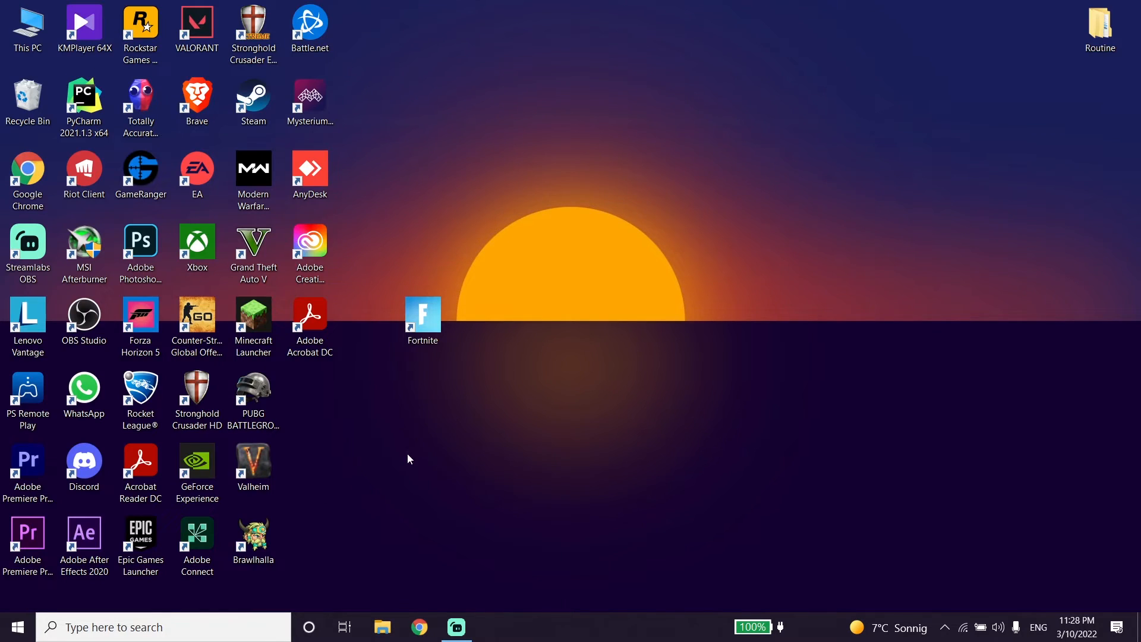
mouse_move(430, 360)
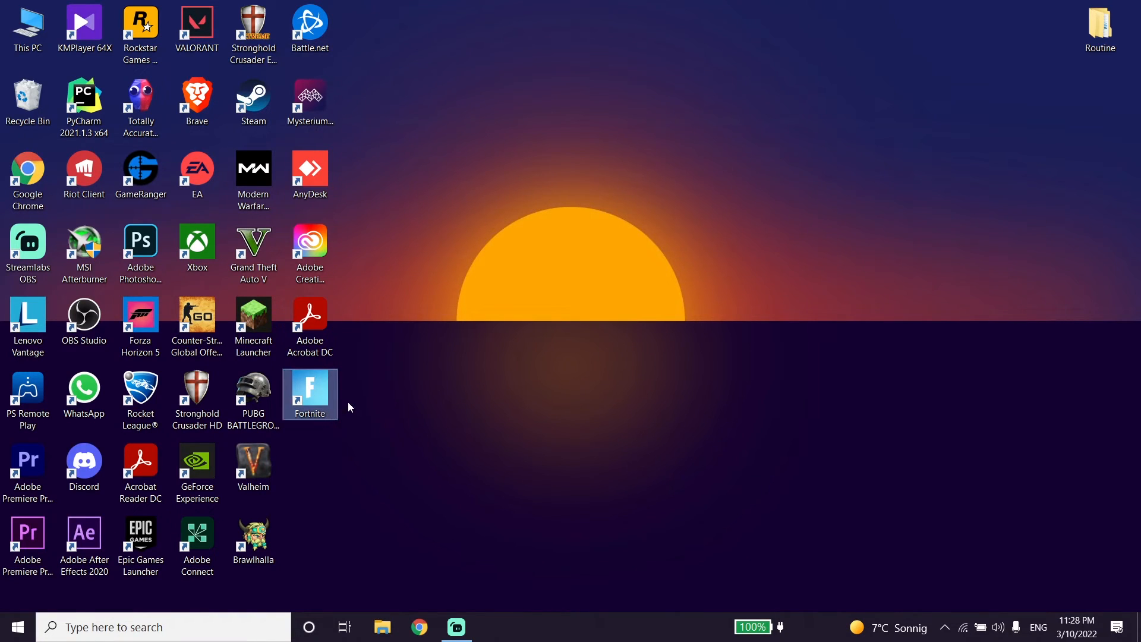
mouse_move(357, 424)
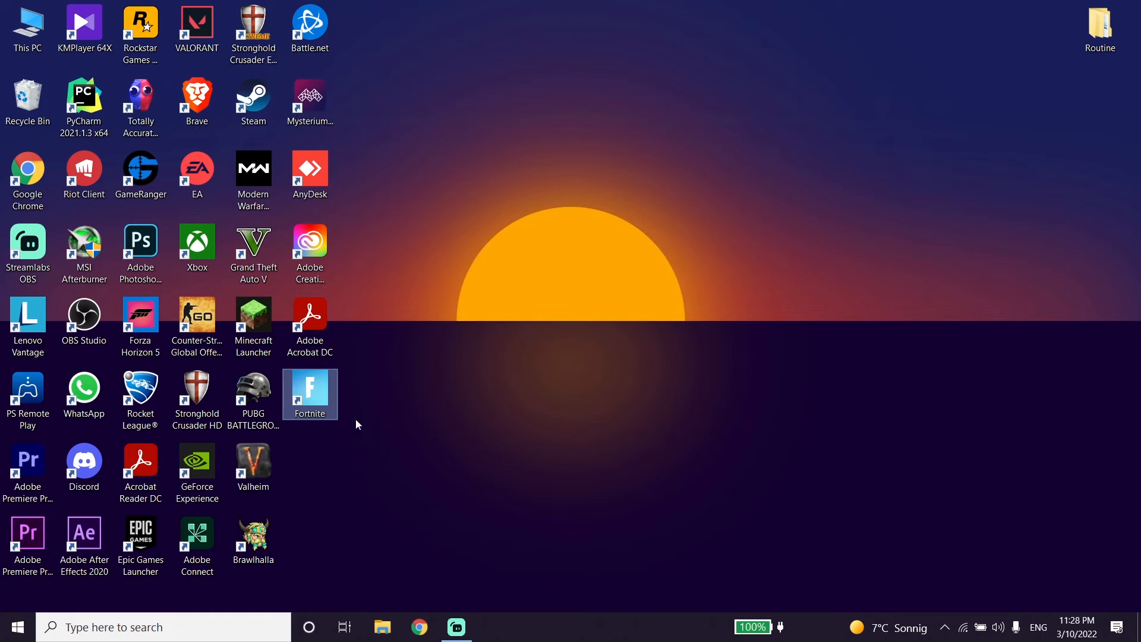
mouse_move(352, 429)
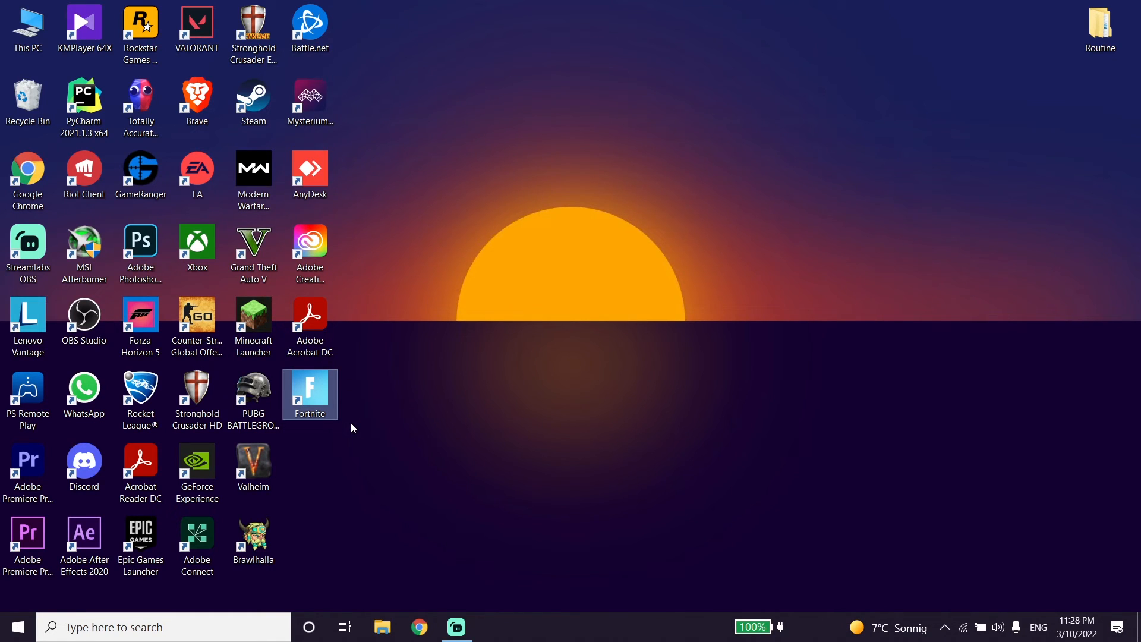